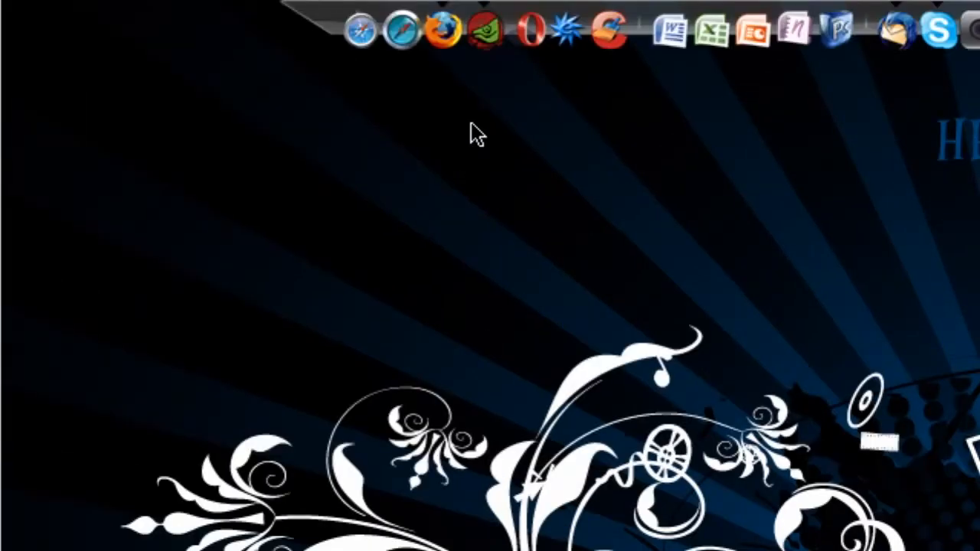
pyautogui.moveTo(550, 144)
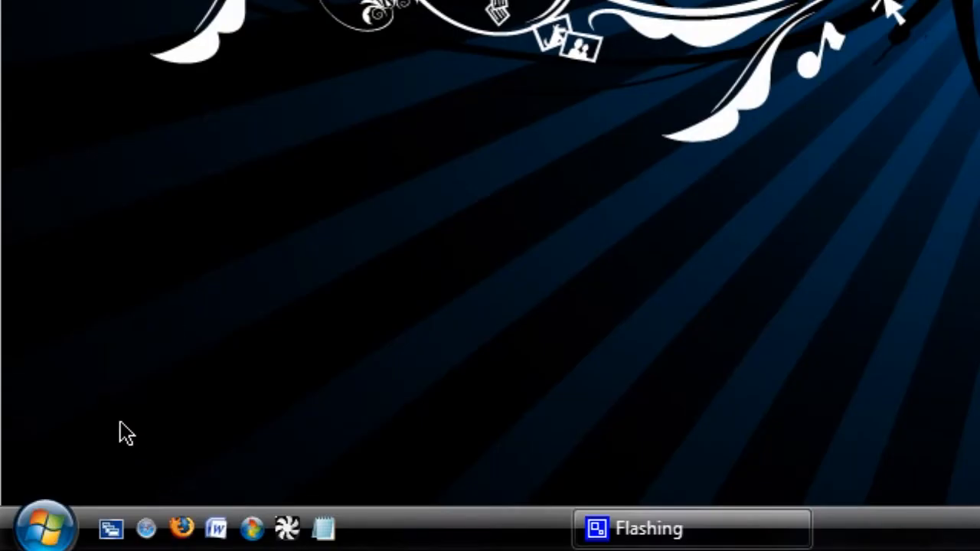
pyautogui.moveTo(115, 420)
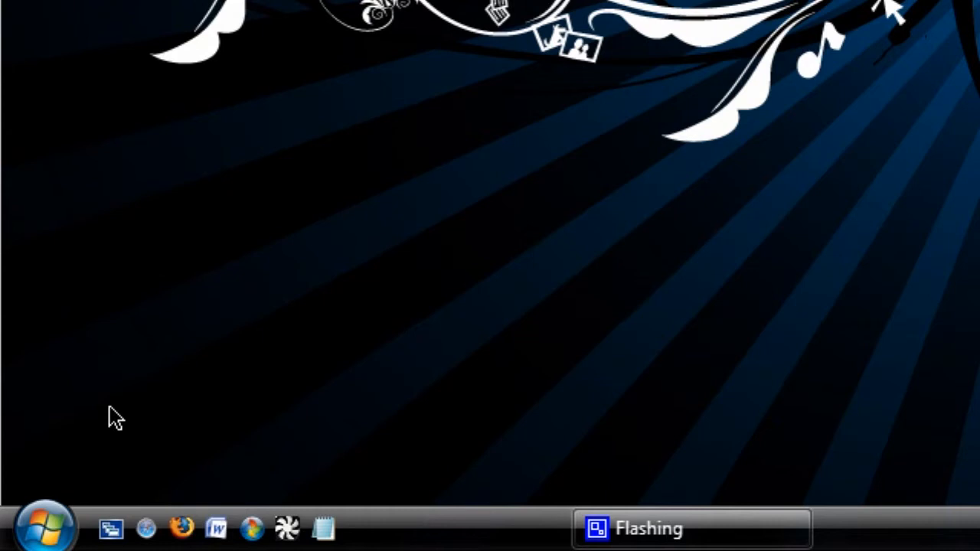
pyautogui.moveTo(116, 417)
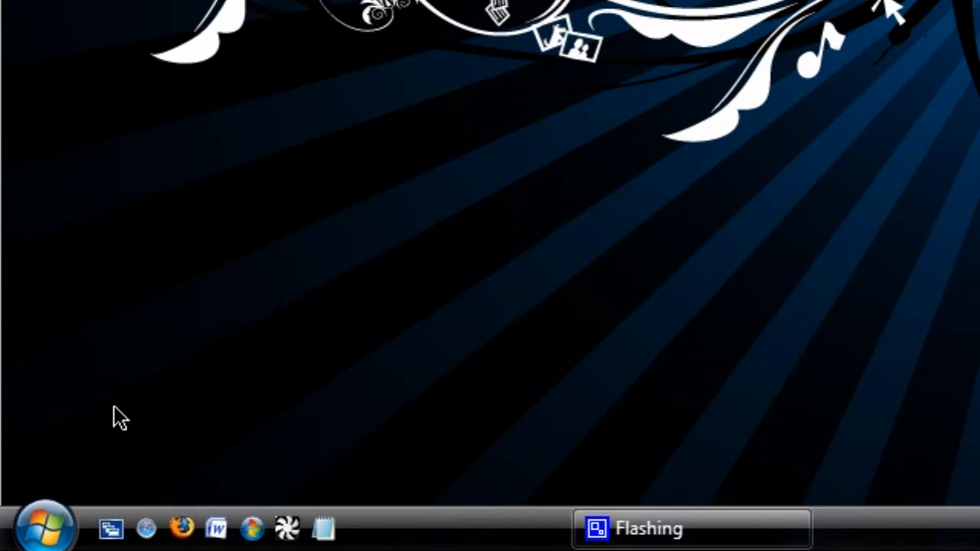
pyautogui.moveTo(323, 529)
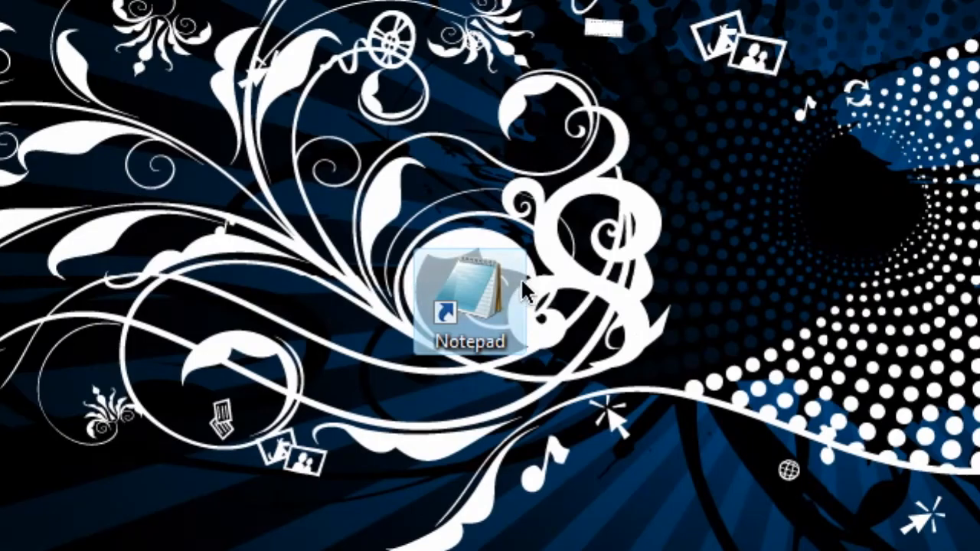
pyautogui.moveTo(667, 257)
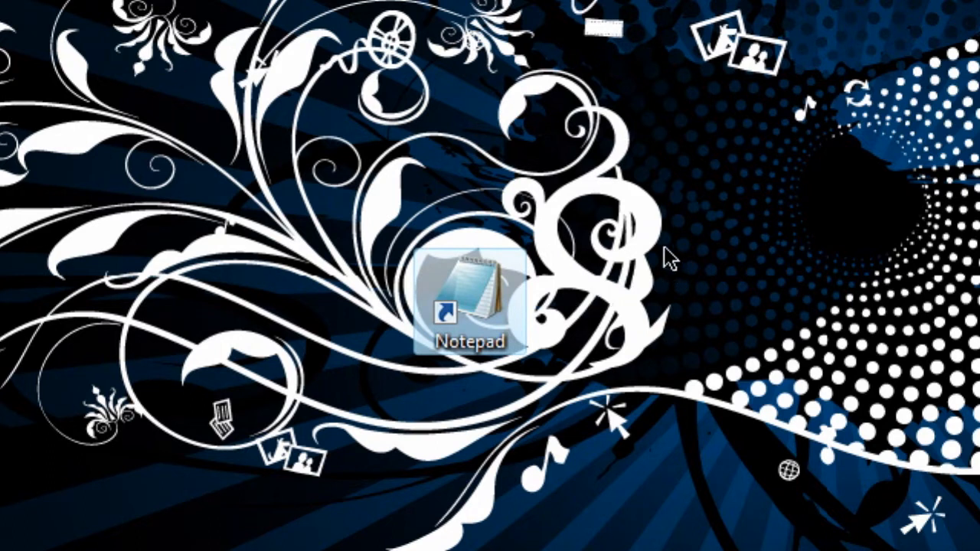
# Step: View the Notepad shortcut's properties and its Compatibility settings
pyautogui.rightClick(471, 306)
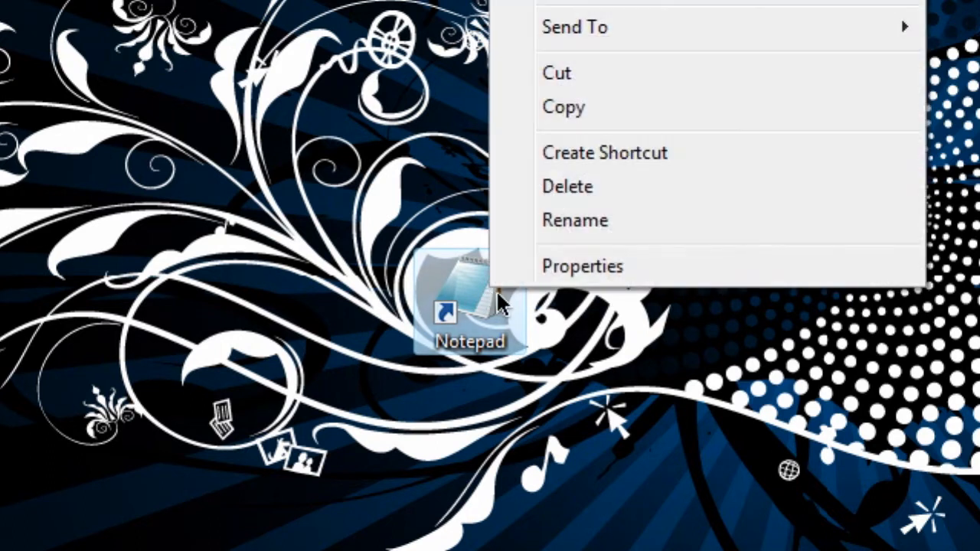
pyautogui.click(582, 266)
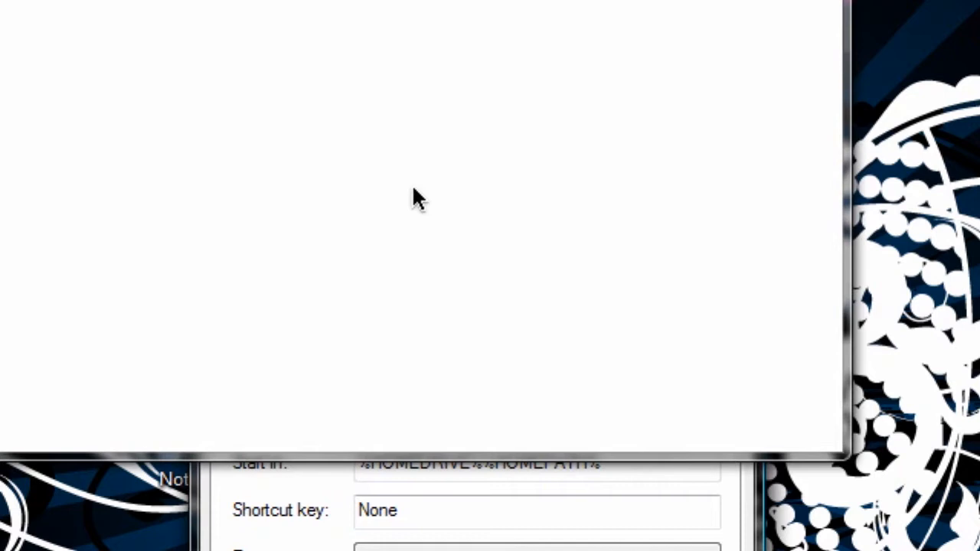
pyautogui.click(433, 178)
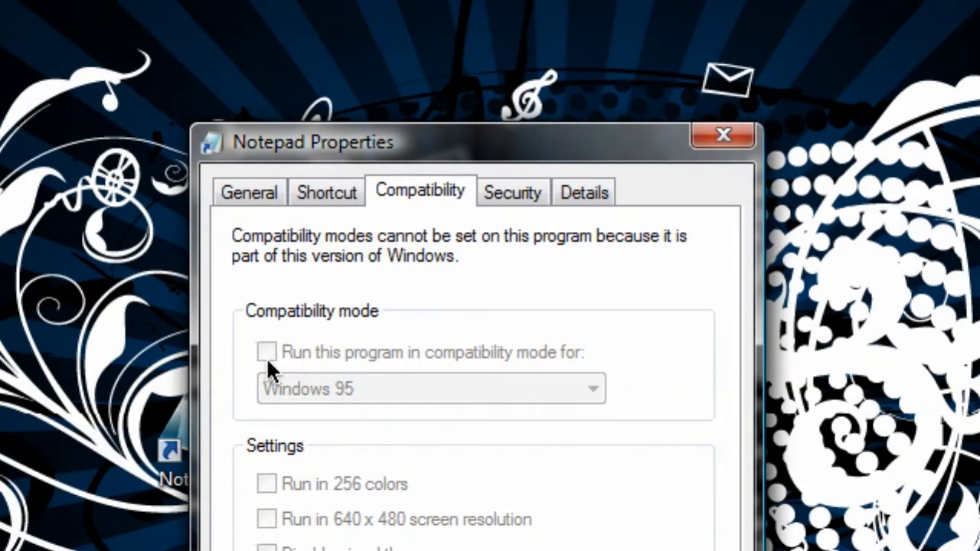
pyautogui.moveTo(282, 355)
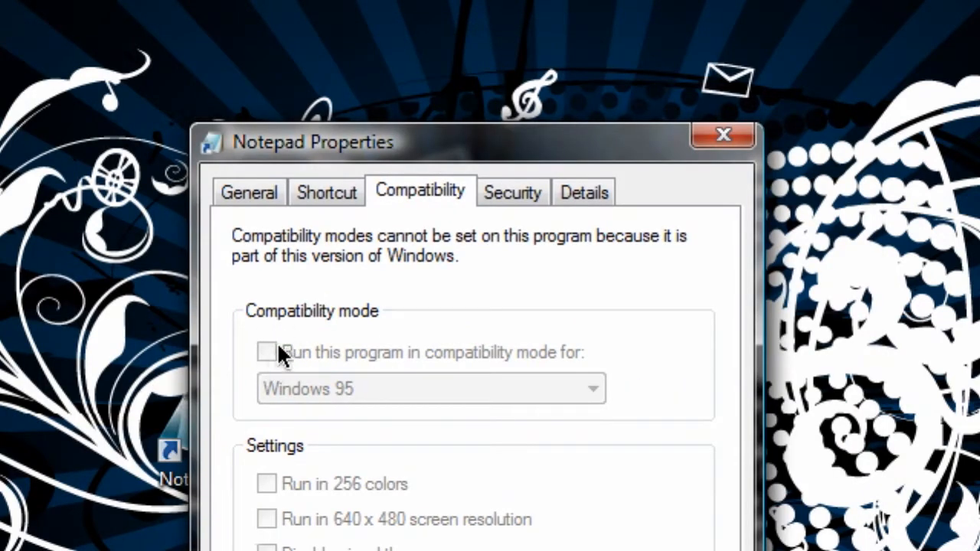
pyautogui.moveTo(273, 365)
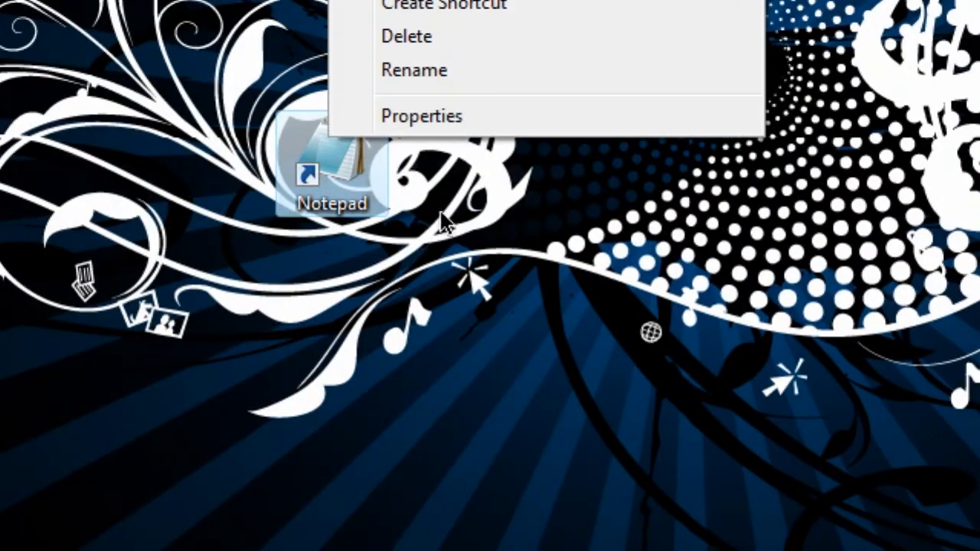
# Step: Delete the Notepad shortcut, confirming the move to the Recycle Bin
pyautogui.click(407, 37)
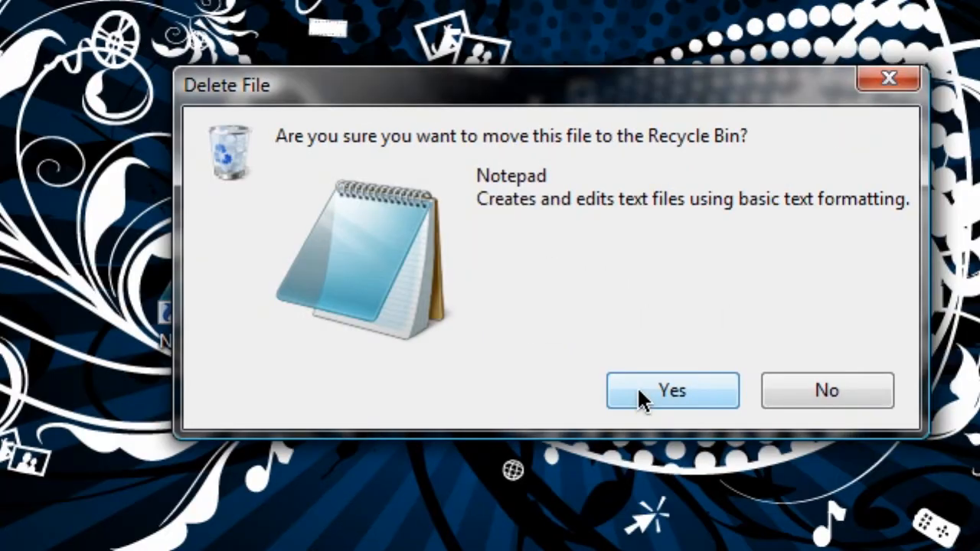
pyautogui.click(671, 391)
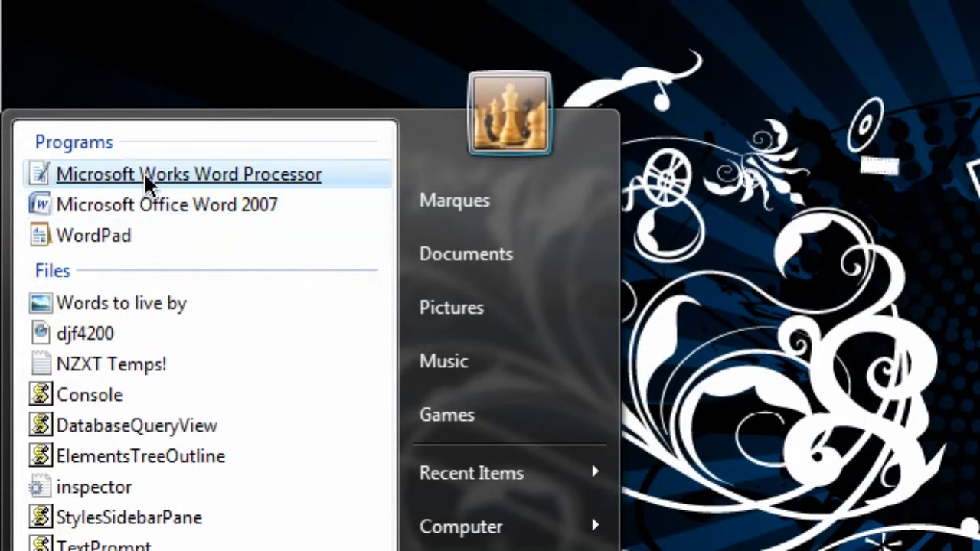
# Step: Move Microsoft Works Word Processor from the Start menu onto the desktop, granting administrator permission
pyautogui.click(190, 174)
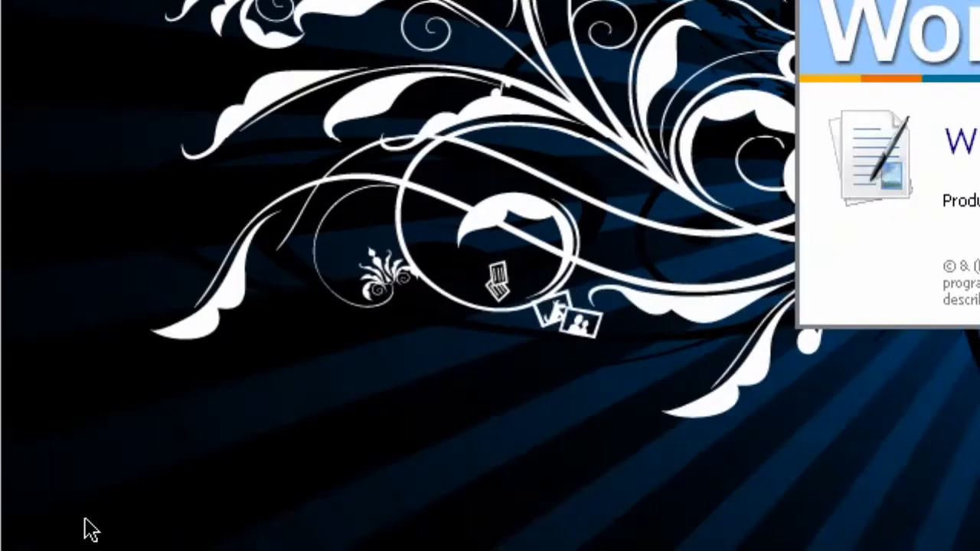
pyautogui.click(43, 526)
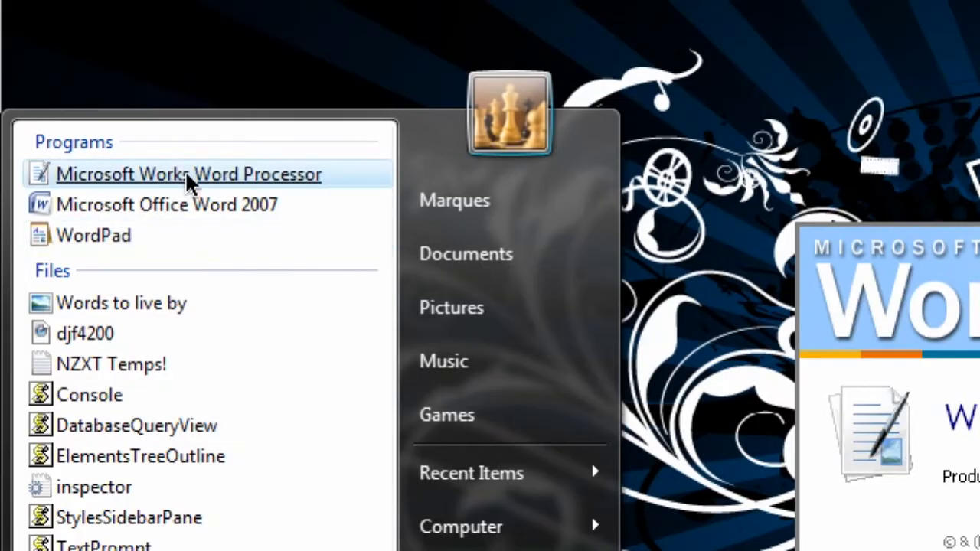
pyautogui.click(190, 174)
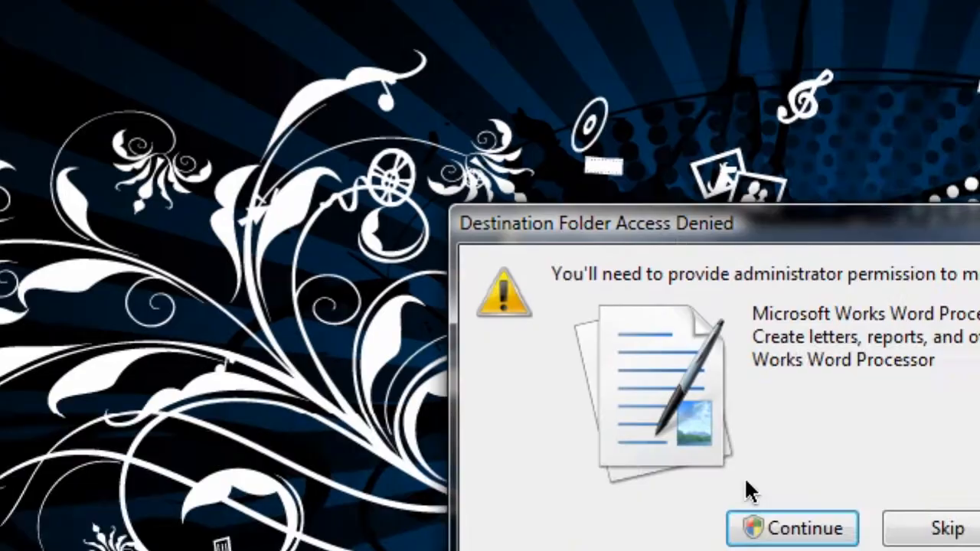
pyautogui.click(792, 529)
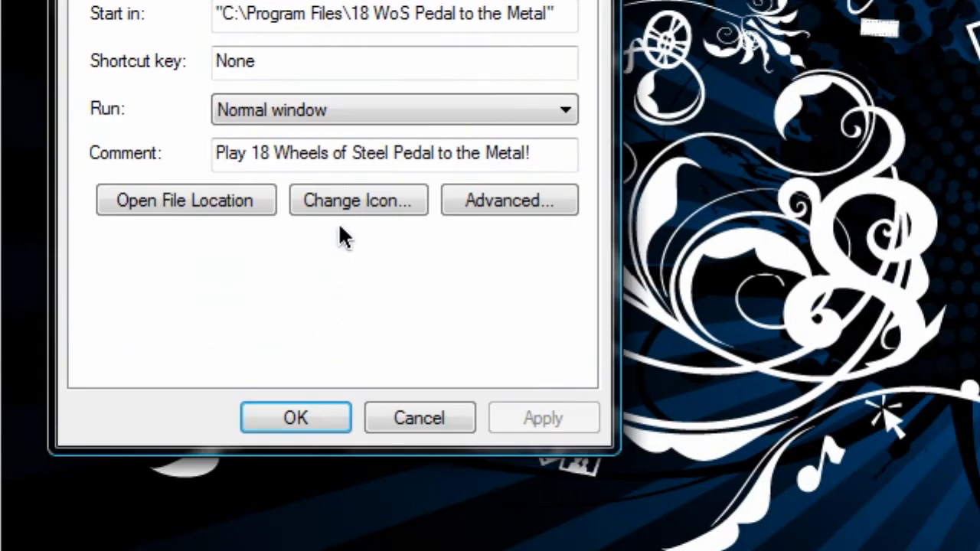
# Step: Enable compatibility mode for the game shortcut, choosing Windows 95
pyautogui.click(277, 156)
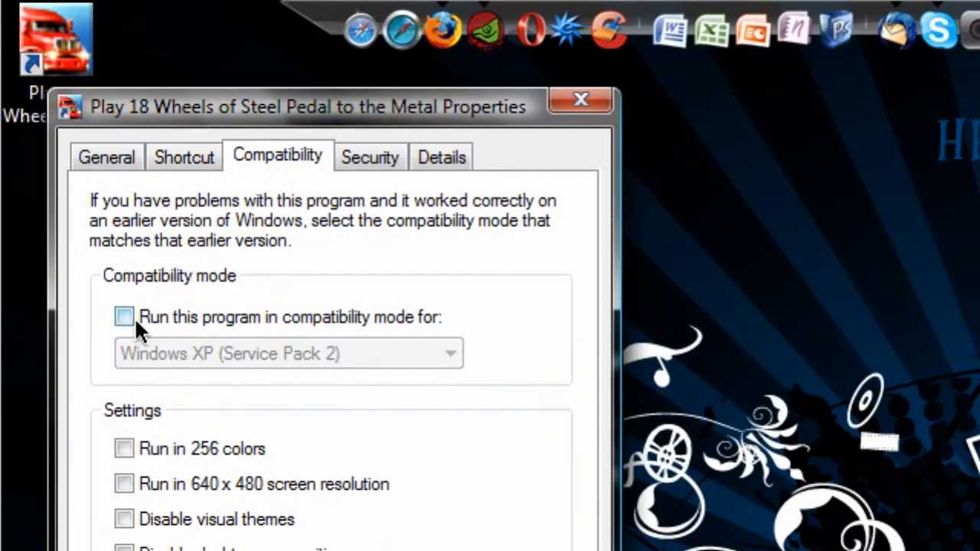
pyautogui.click(124, 317)
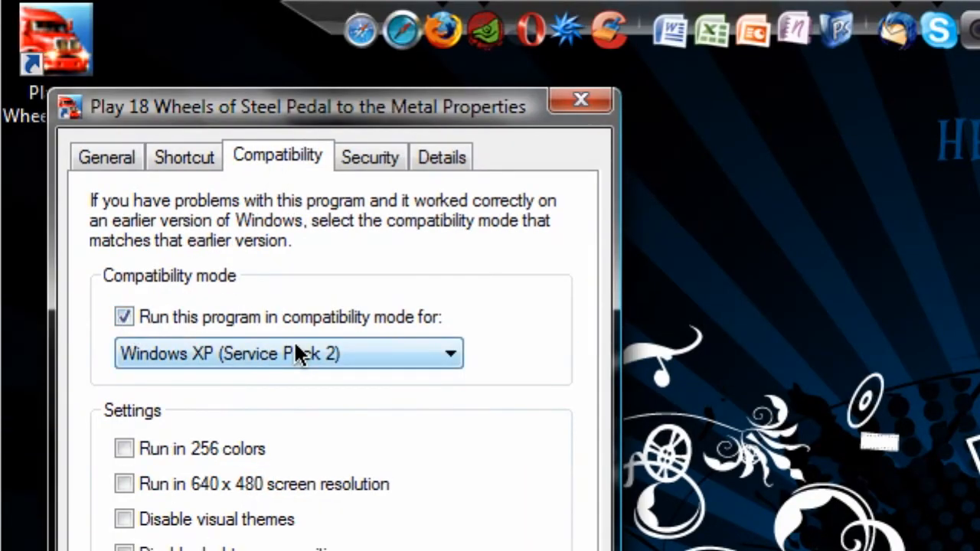
pyautogui.click(288, 352)
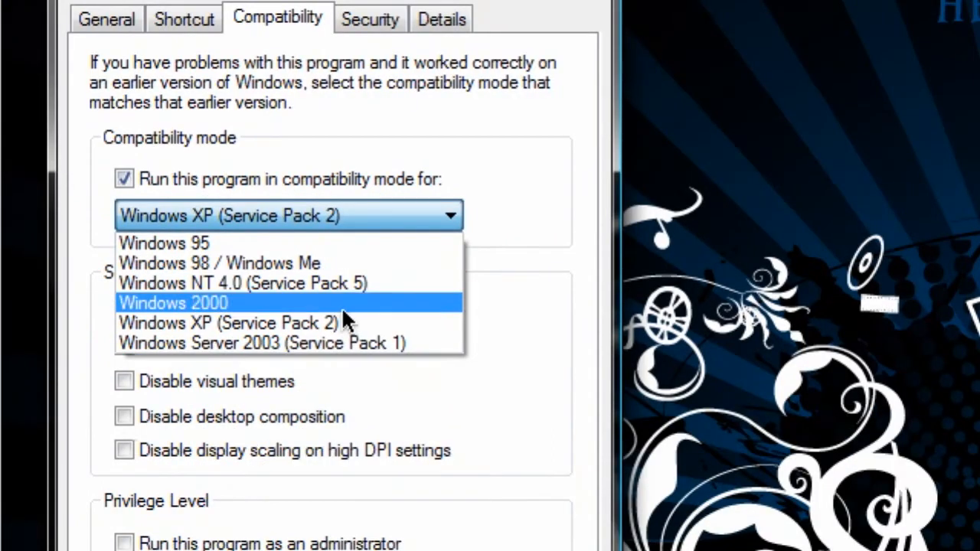
pyautogui.moveTo(360, 252)
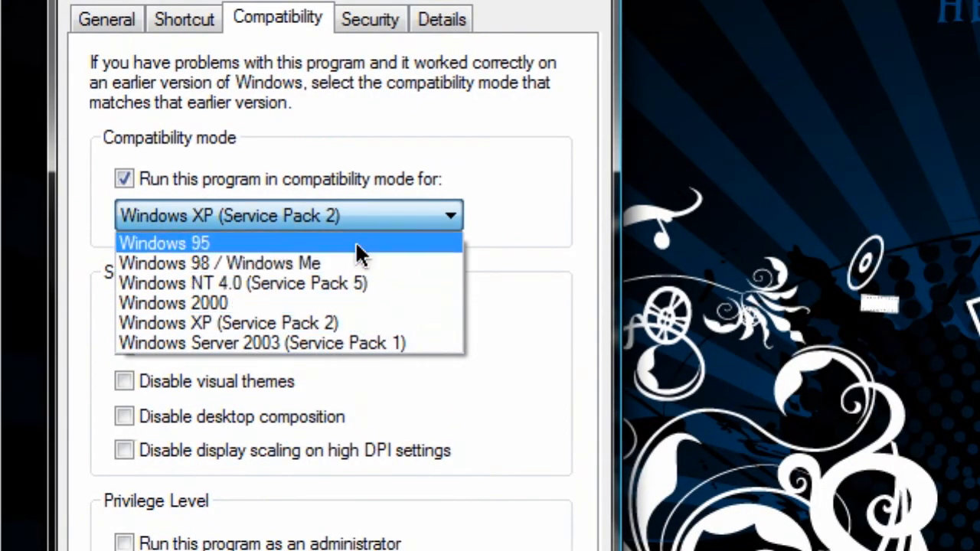
pyautogui.click(163, 242)
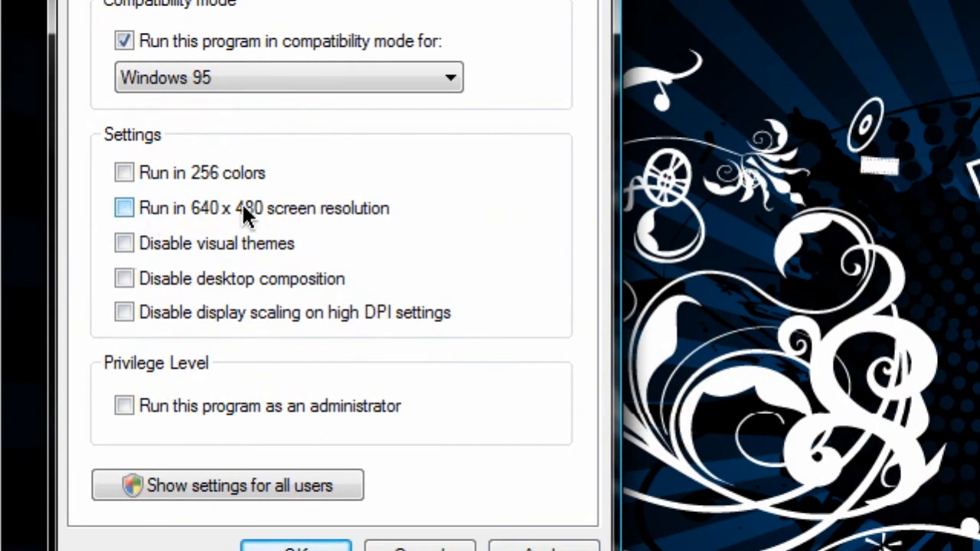
pyautogui.moveTo(125, 171)
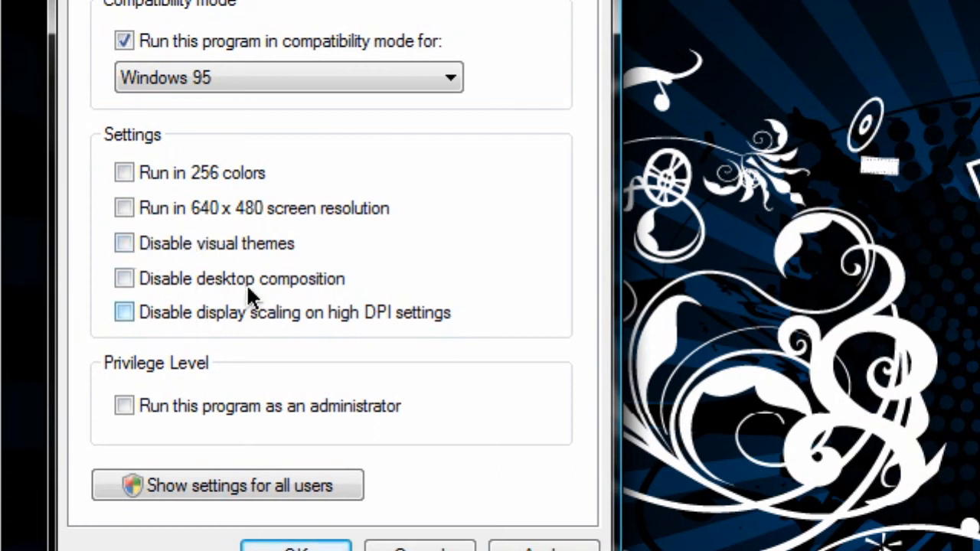
# Step: Switch compatibility mode back off, leaving Windows 95 as the inactive choice
pyautogui.scroll(-3)
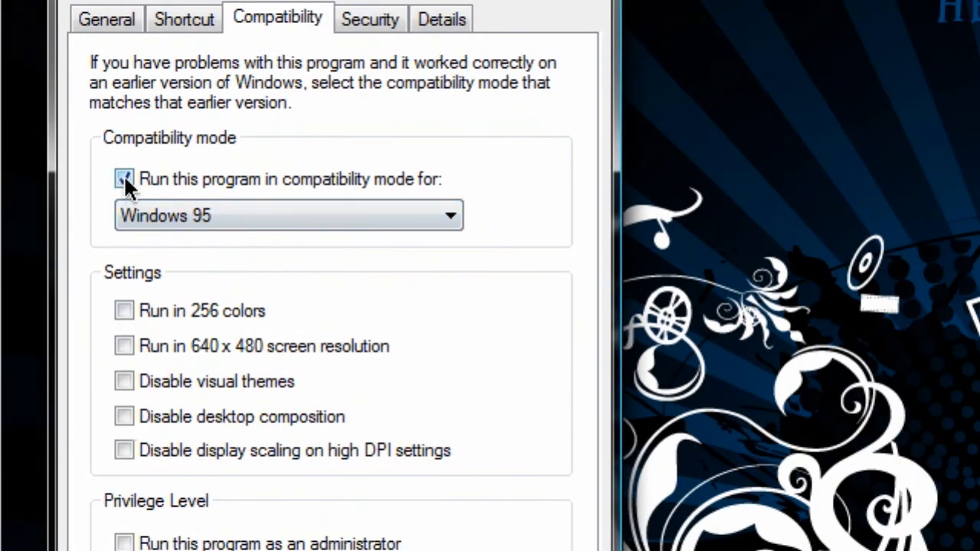
pyautogui.click(124, 177)
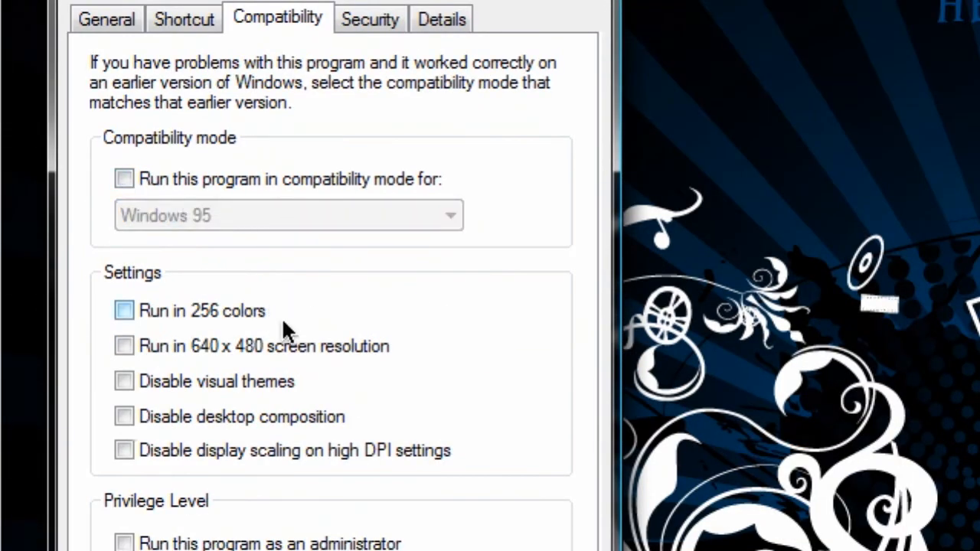